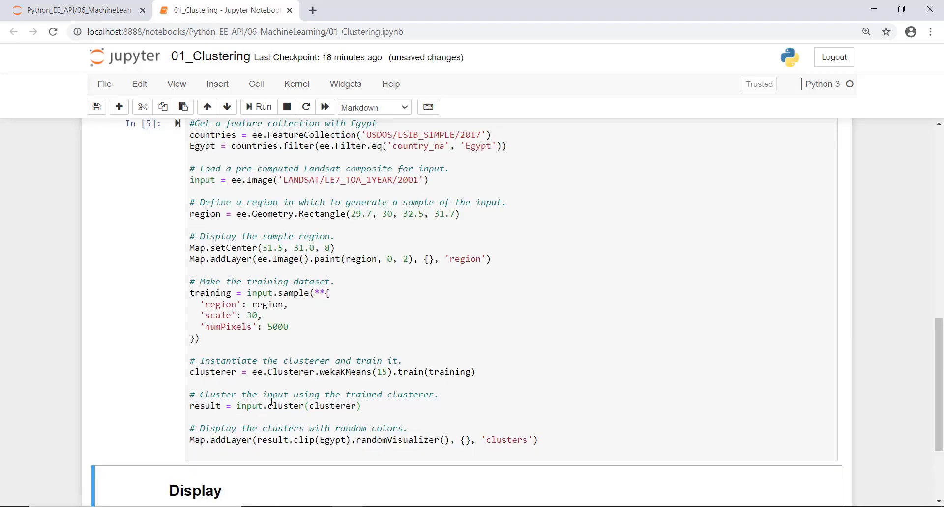
# Run the display cell and enable the clusters layer over Egypt in the layer control
pyautogui.click(262, 108)
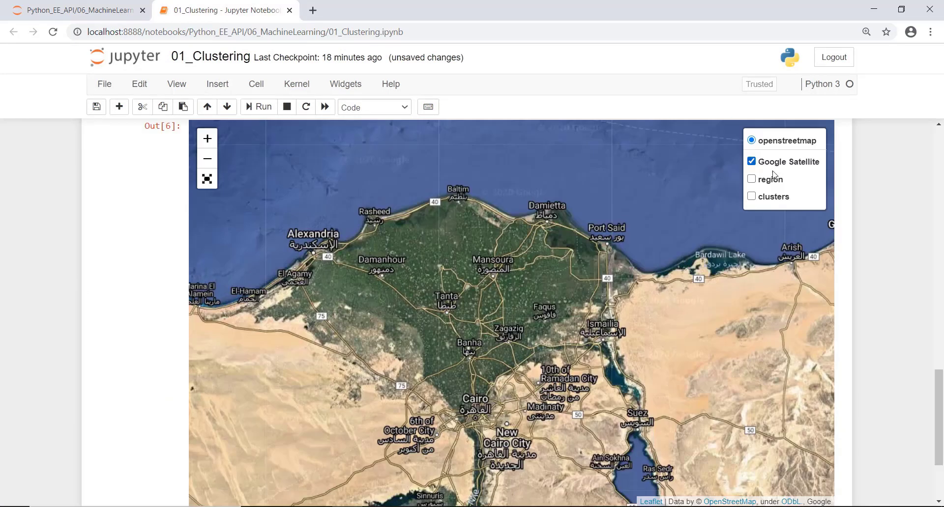
pyautogui.click(751, 179)
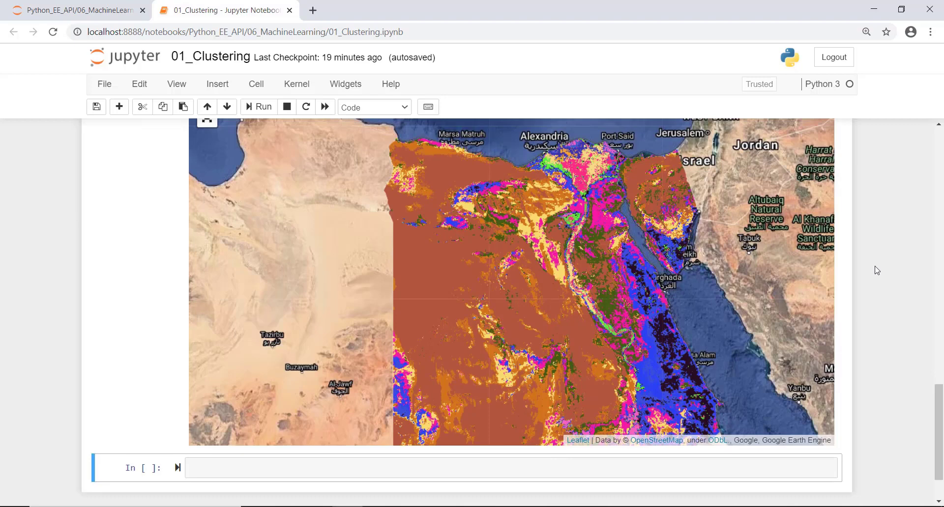
pyautogui.moveTo(883, 266)
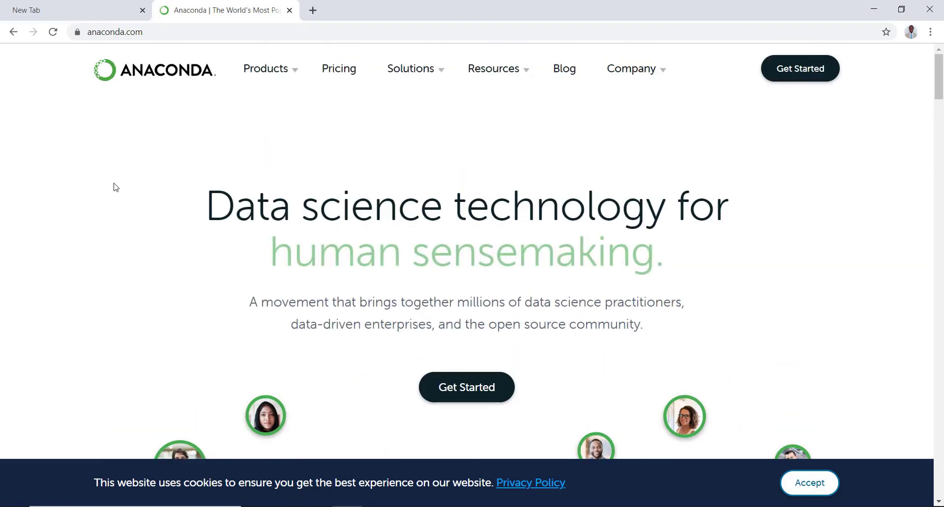
# Navigate from anaconda.com via the Products menu to the Individual Edition download section
pyautogui.scroll(-3)
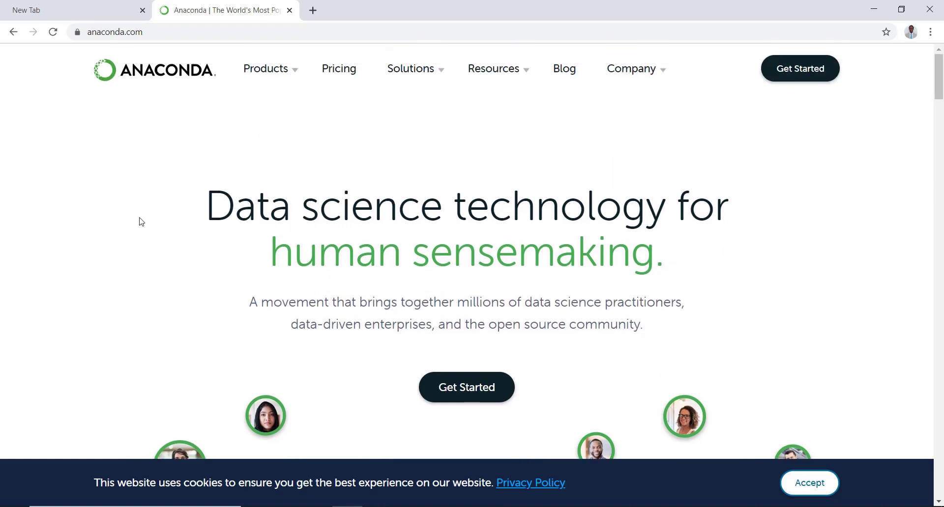
pyautogui.moveTo(345, 170)
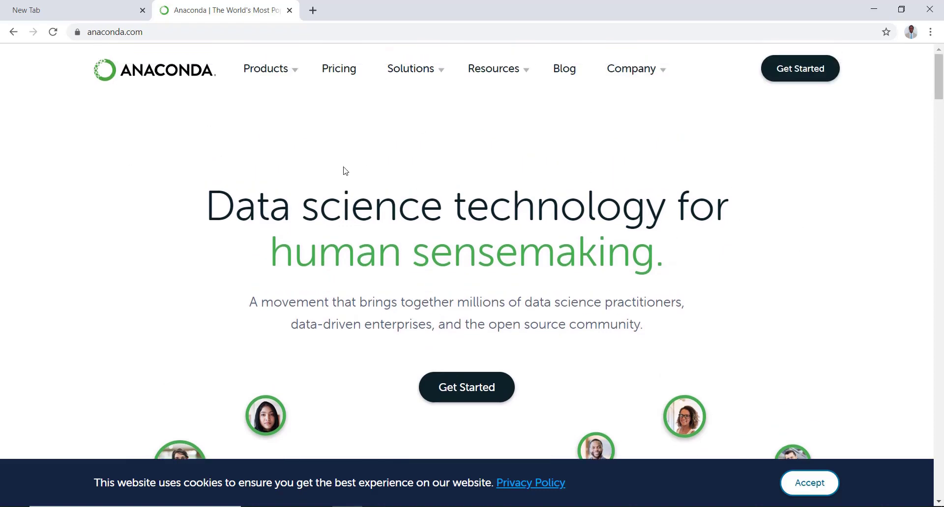
pyautogui.click(265, 68)
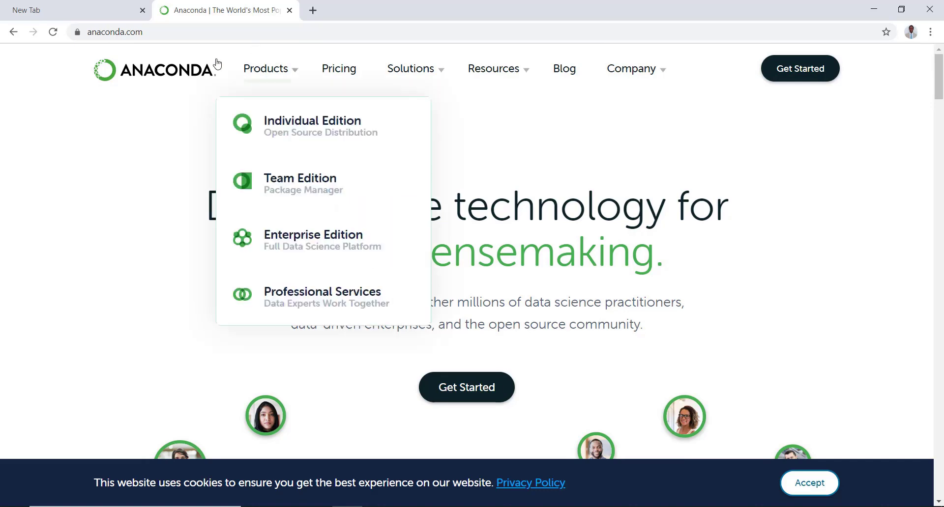
pyautogui.click(311, 125)
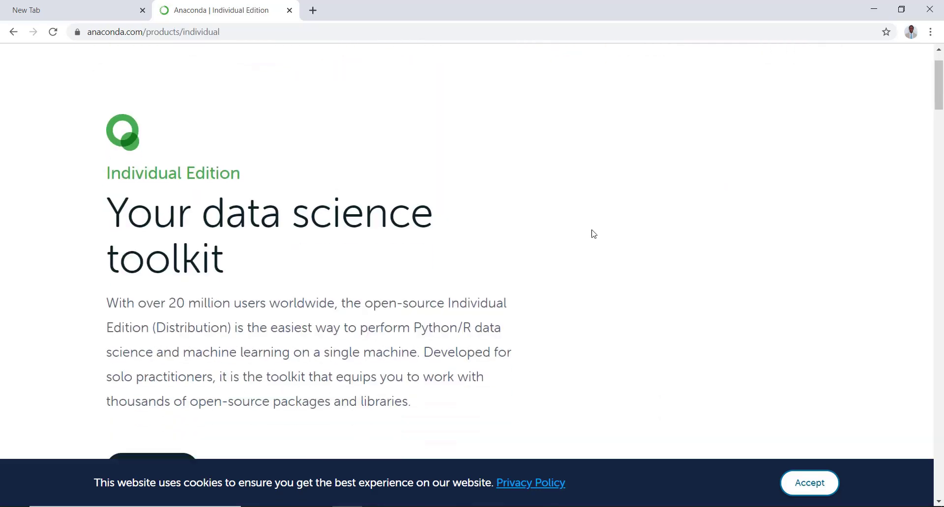
pyautogui.scroll(-3)
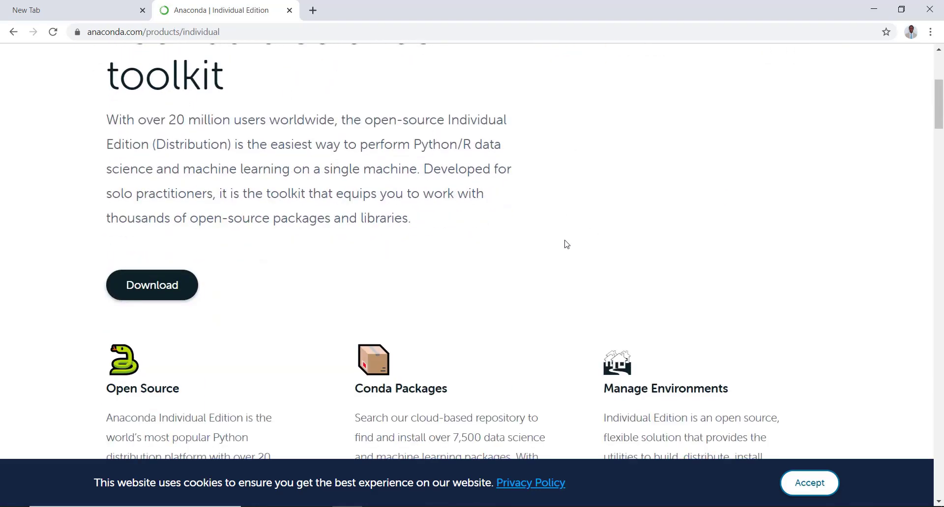
pyautogui.moveTo(215, 286)
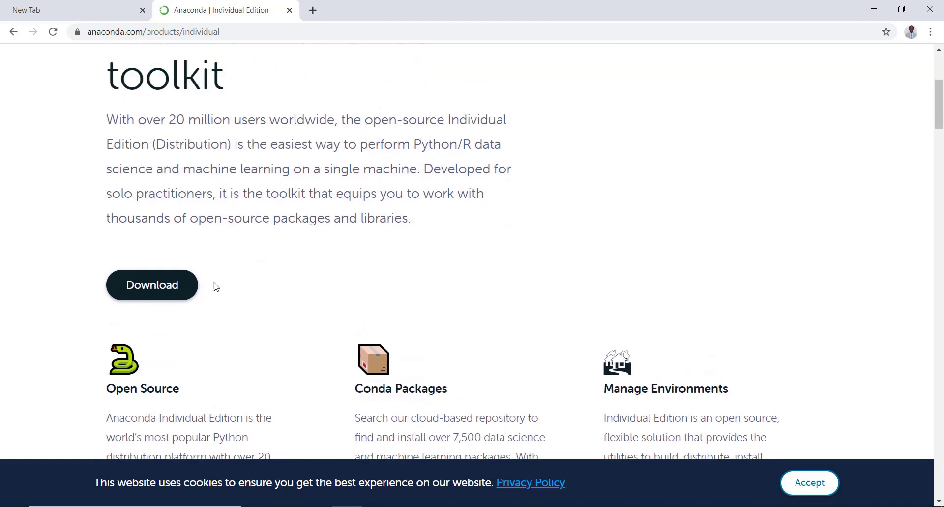
pyautogui.moveTo(234, 267)
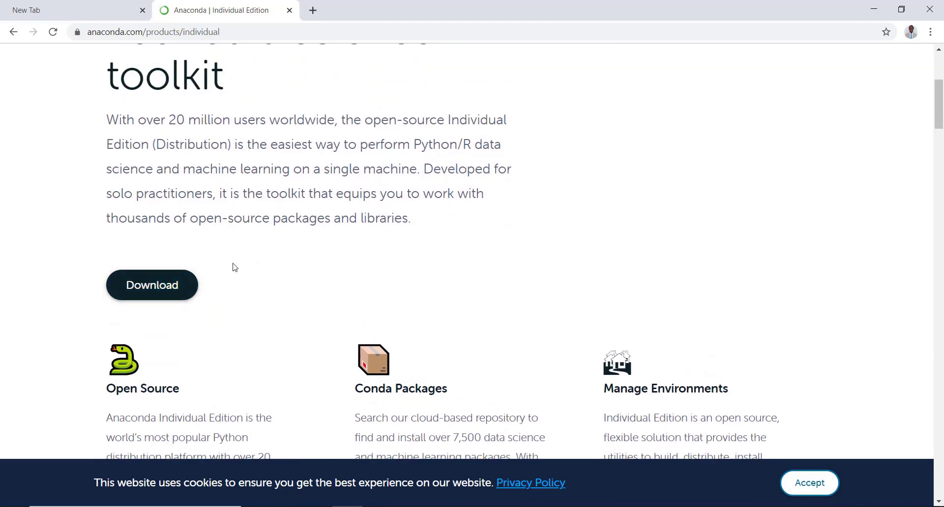
pyautogui.moveTo(197, 233)
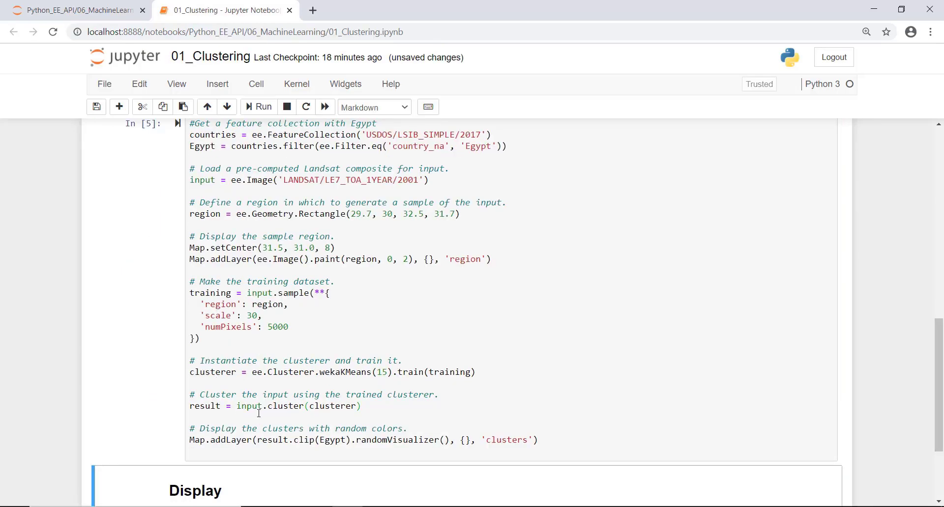
# Open 03_NLCD_LandCover_Vizualization.ipynb and run its import, initialize and map cells
pyautogui.click(259, 106)
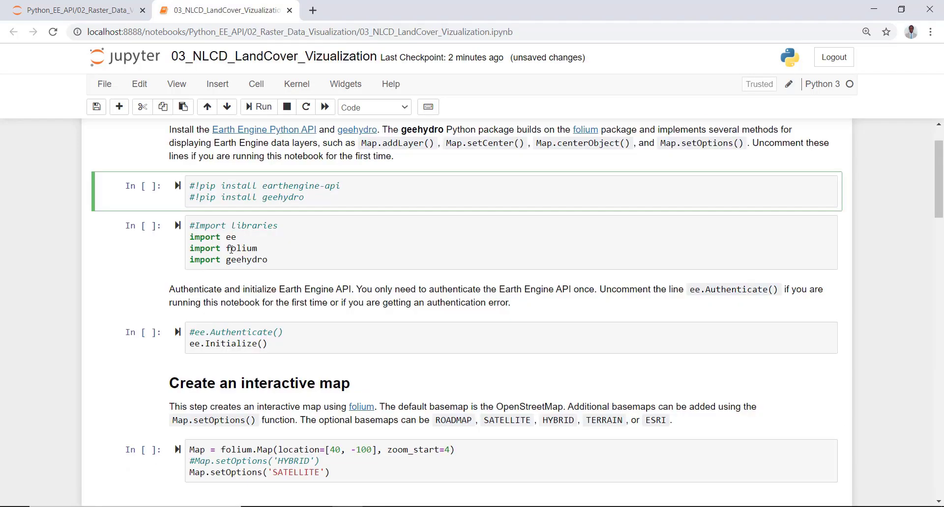
pyautogui.click(241, 243)
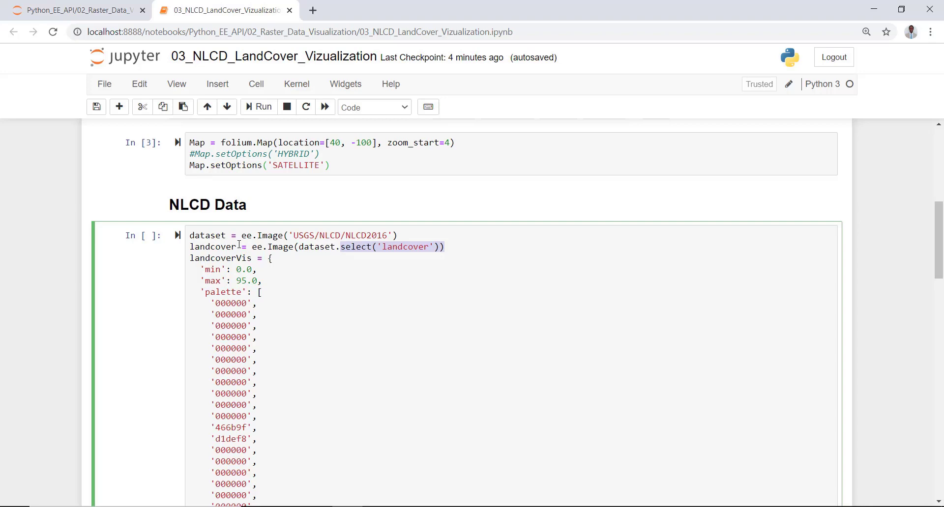
pyautogui.moveTo(270, 235)
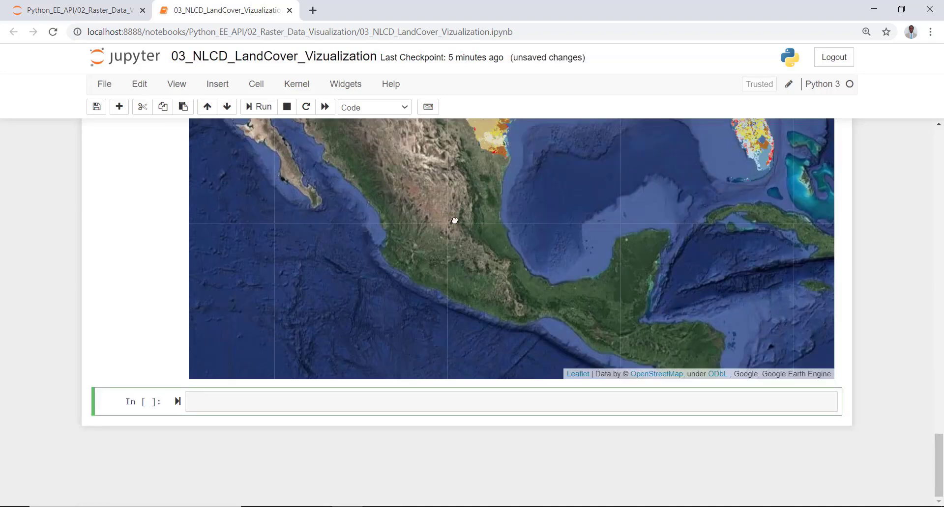
# Render the NLCD land-cover layer across the US and pan toward the Pacific Northwest
pyautogui.click(259, 107)
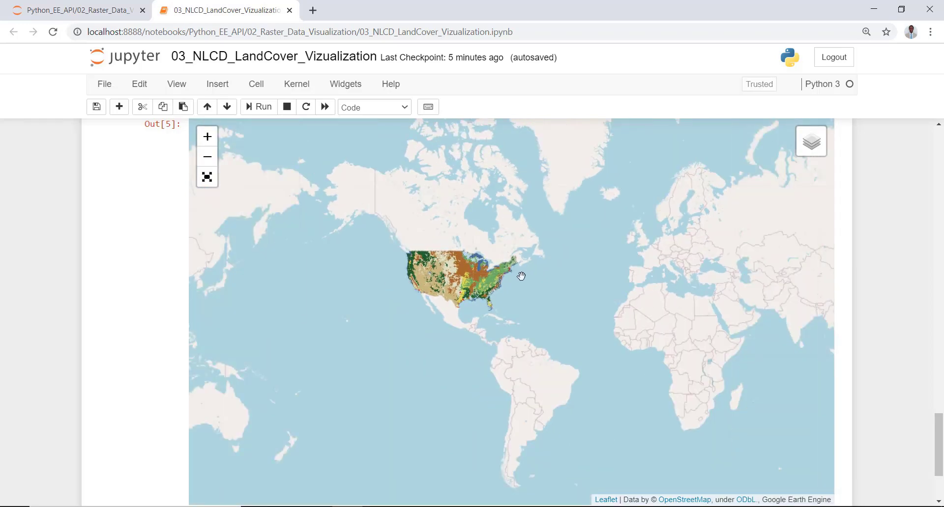
pyautogui.scroll(3)
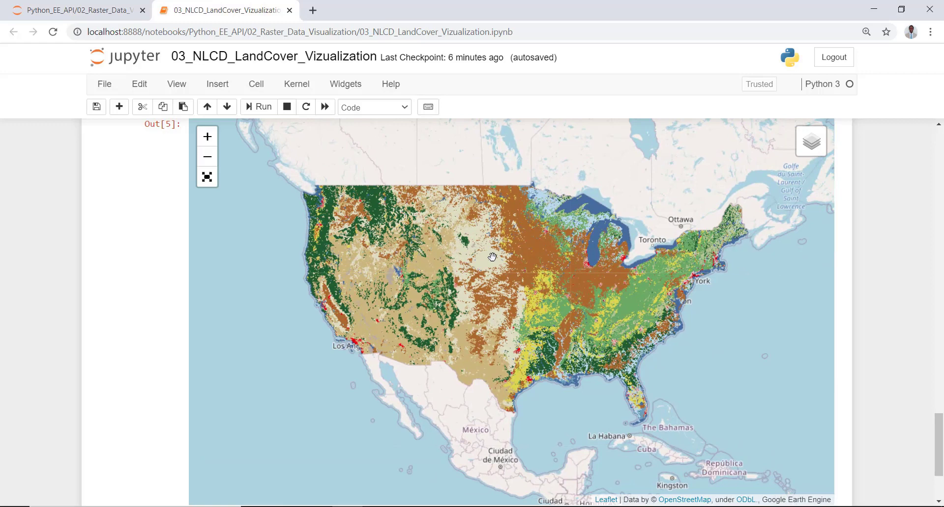
pyautogui.moveTo(441, 224)
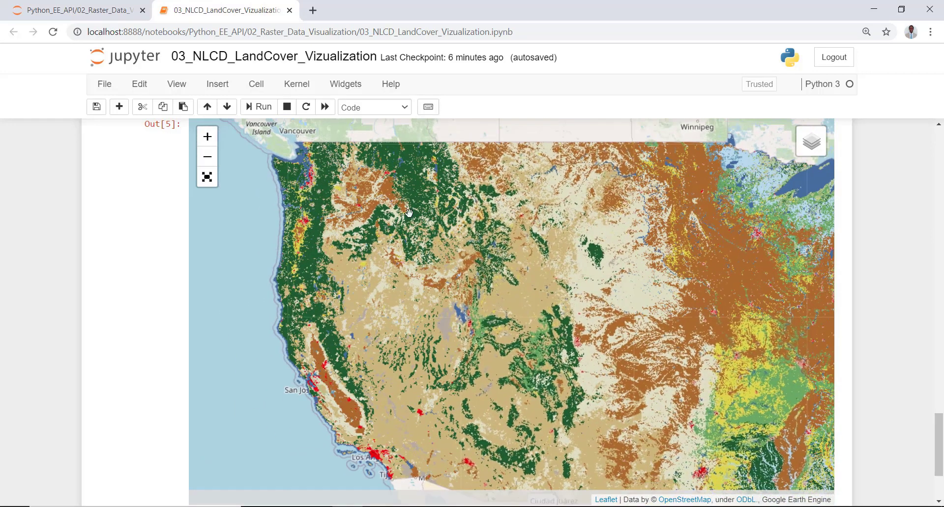
pyautogui.moveTo(409, 210); pyautogui.dragTo(391, 235)
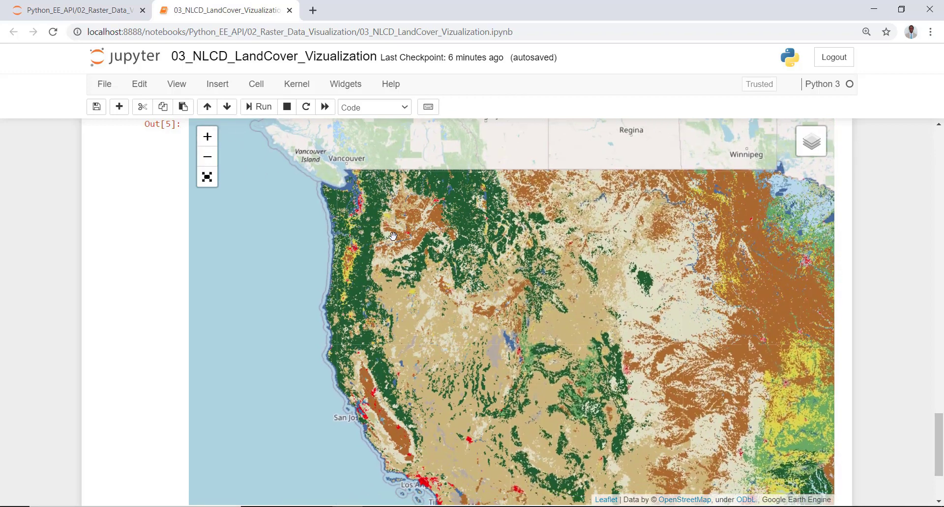